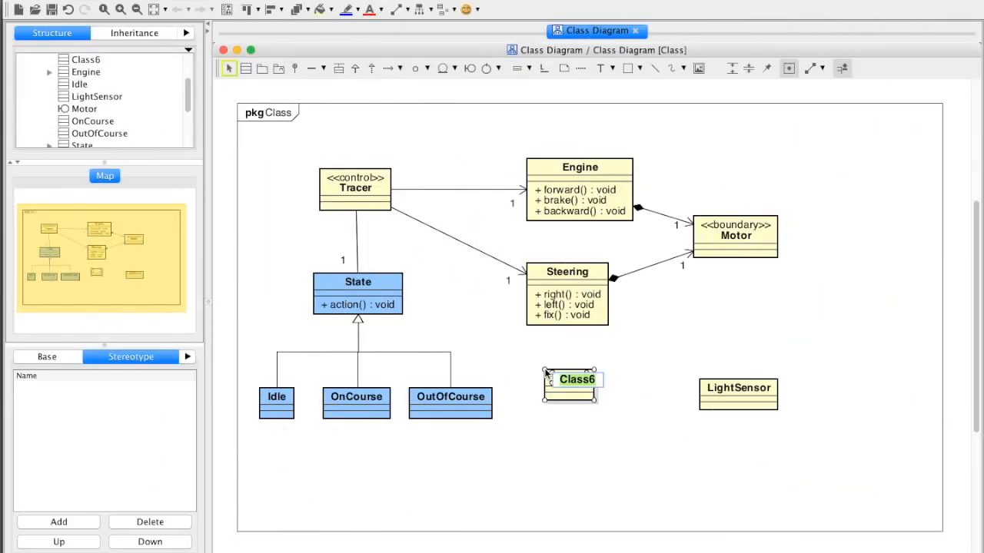
Rename Class6 to Monitor, adding a Threshold:boolean attribute and isBlack and isWhite operations.
text(Monitor)
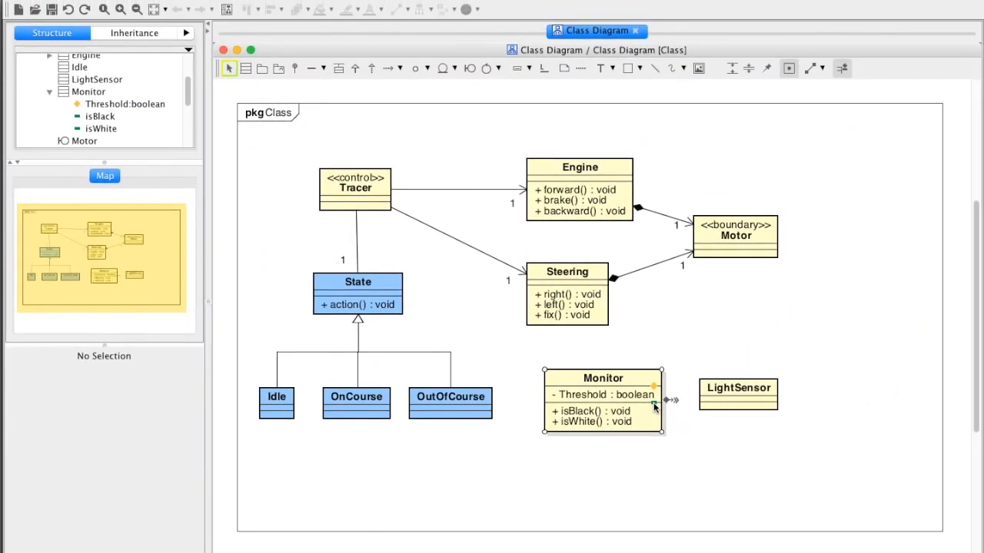
click(587, 376)
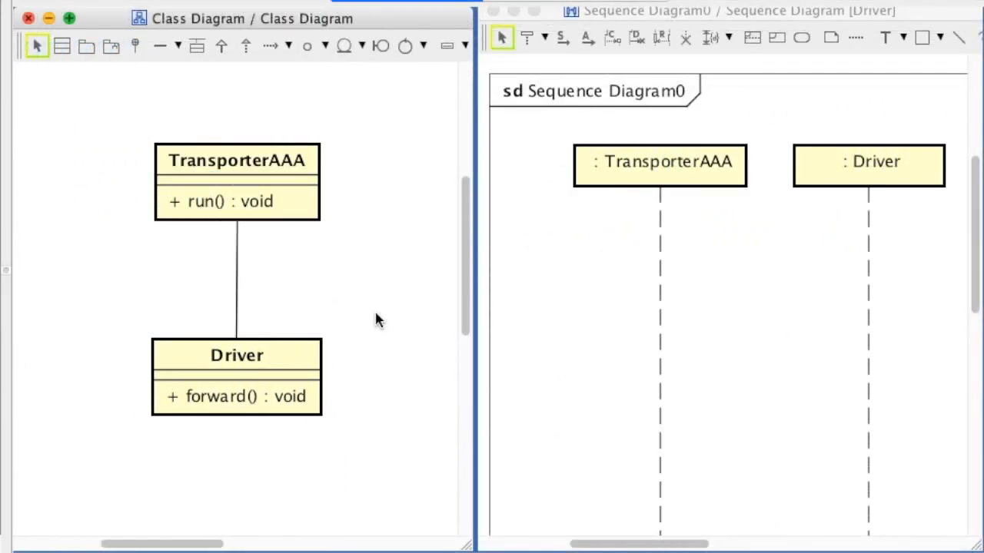
Draw a message to the TransporterAAA lifeline that calls run():void.
click(563, 37)
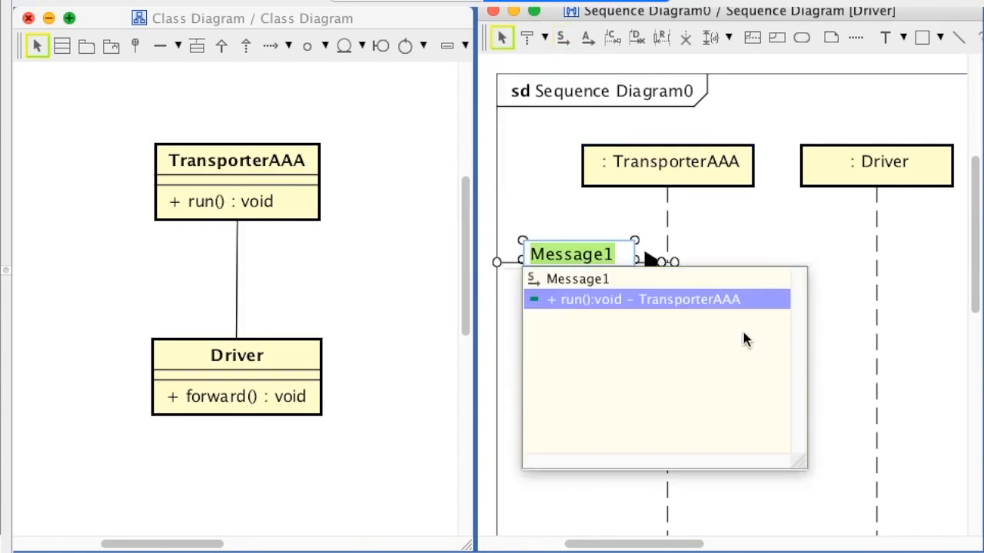
click(630, 299)
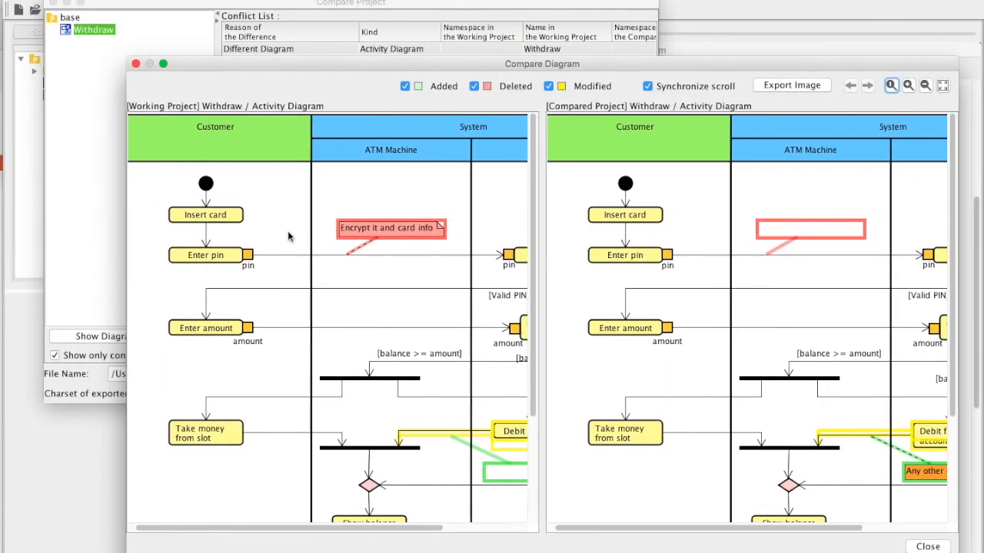
scroll(right, 3)
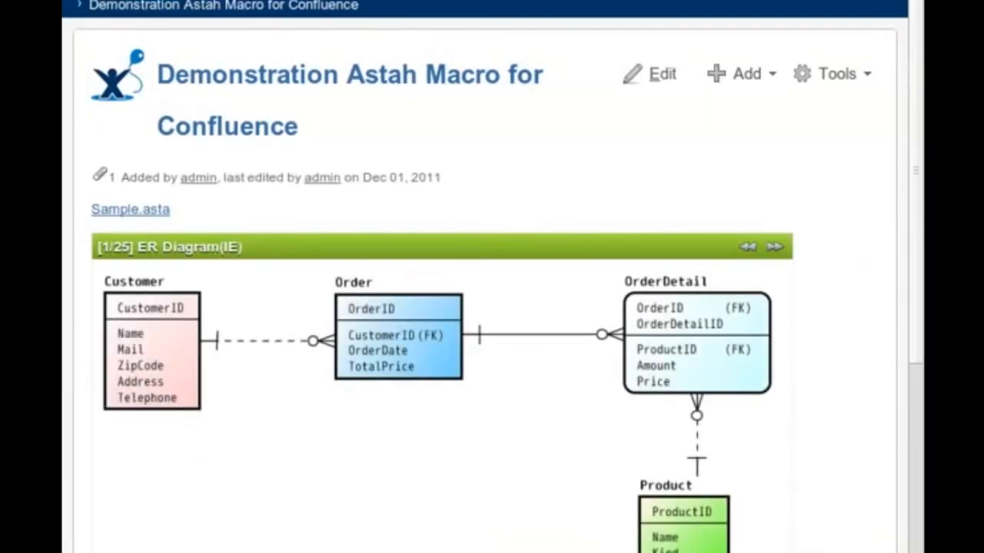
View the embedded ER diagram, then open the Astah Overview project's context menu.
click(774, 248)
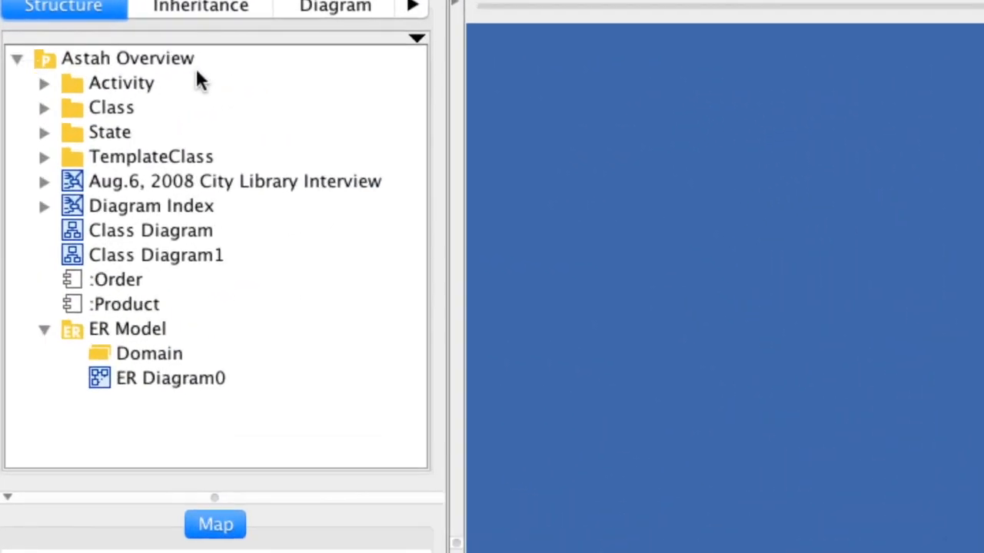
right_click(127, 57)
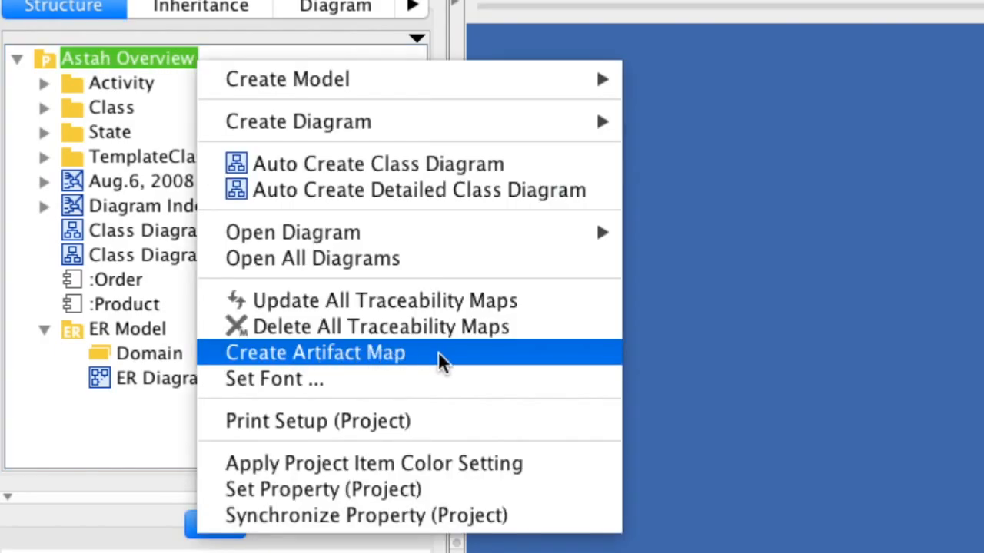